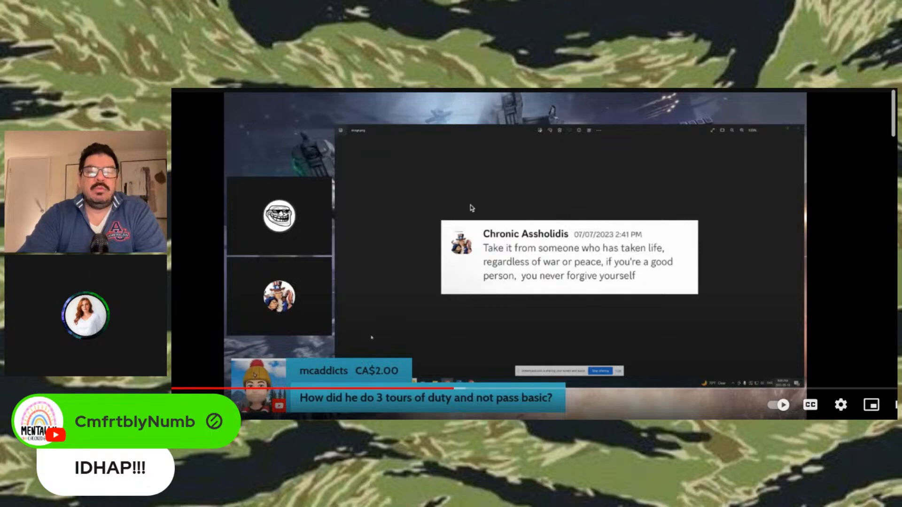
mouse_move(375, 215)
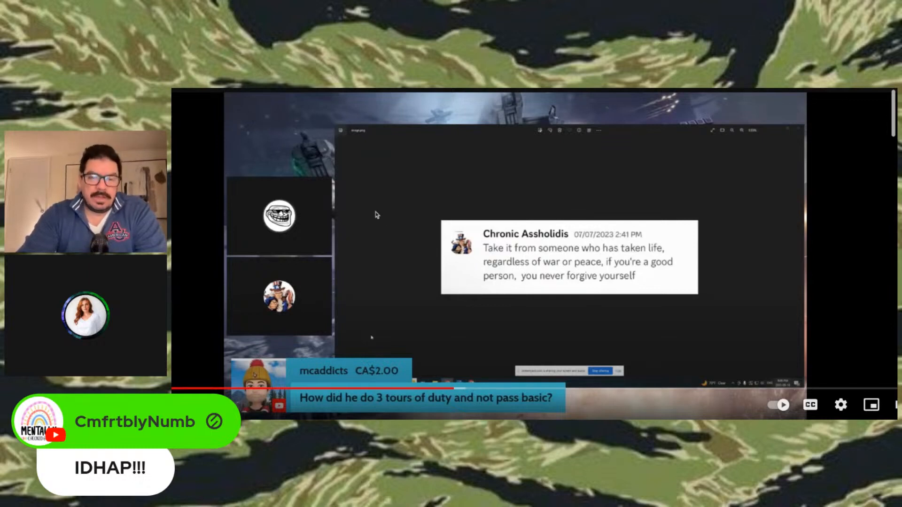